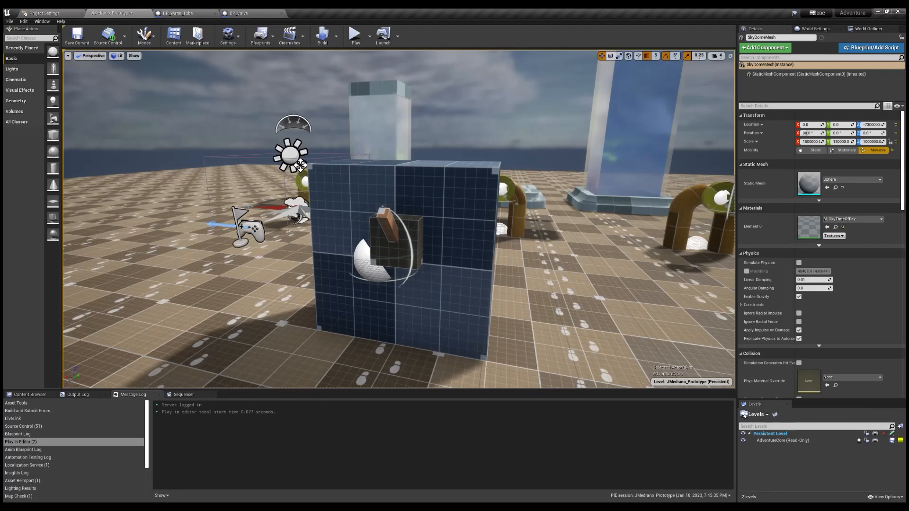
# Step: Launch Play-In-Editor so the third-person character stands on the tiled floor
pyautogui.click(354, 35)
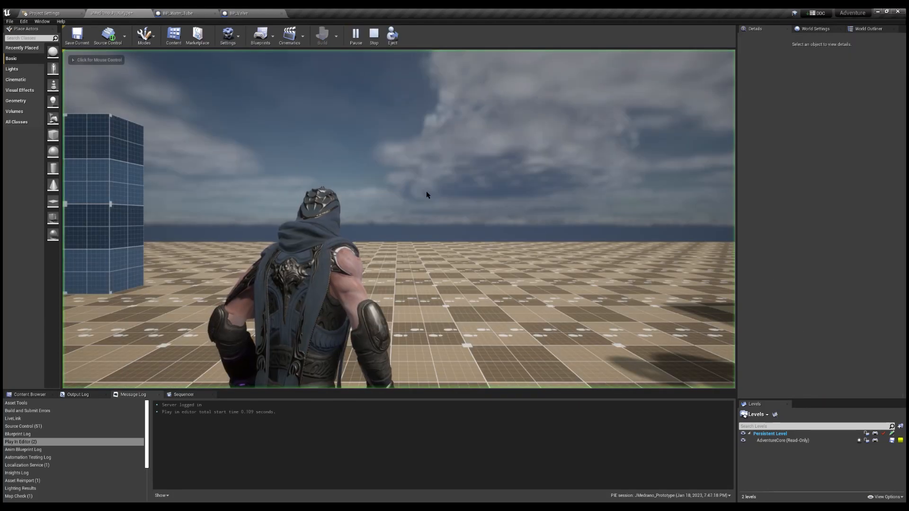